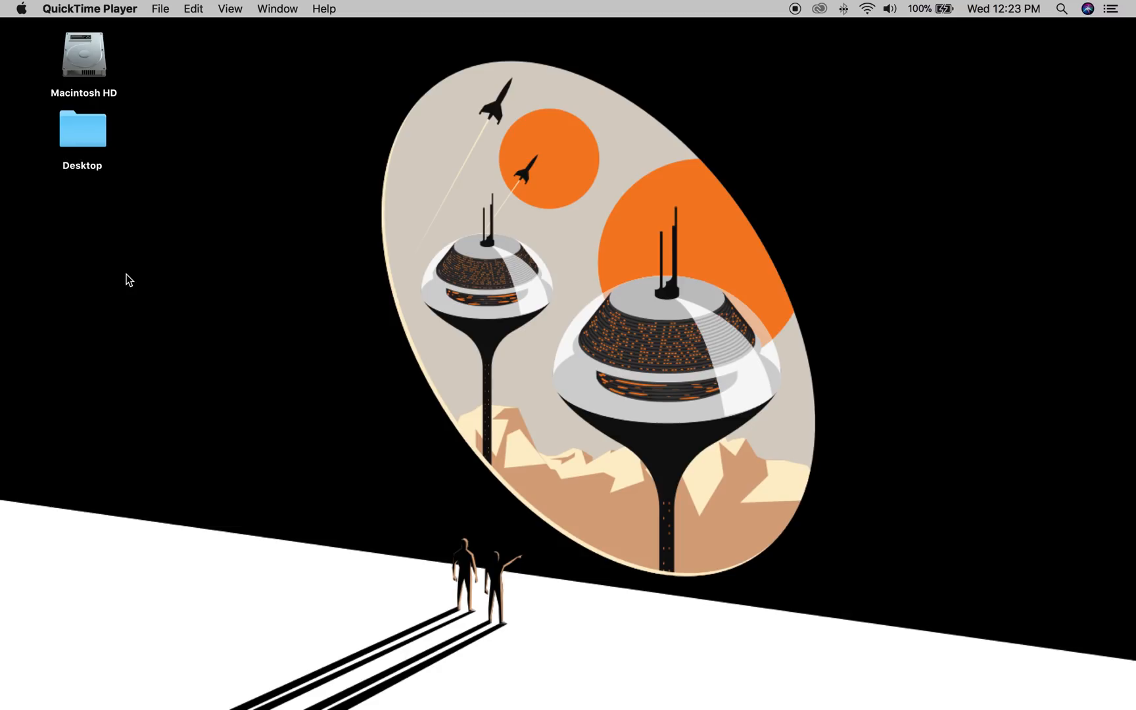
mouse_move(244, 311)
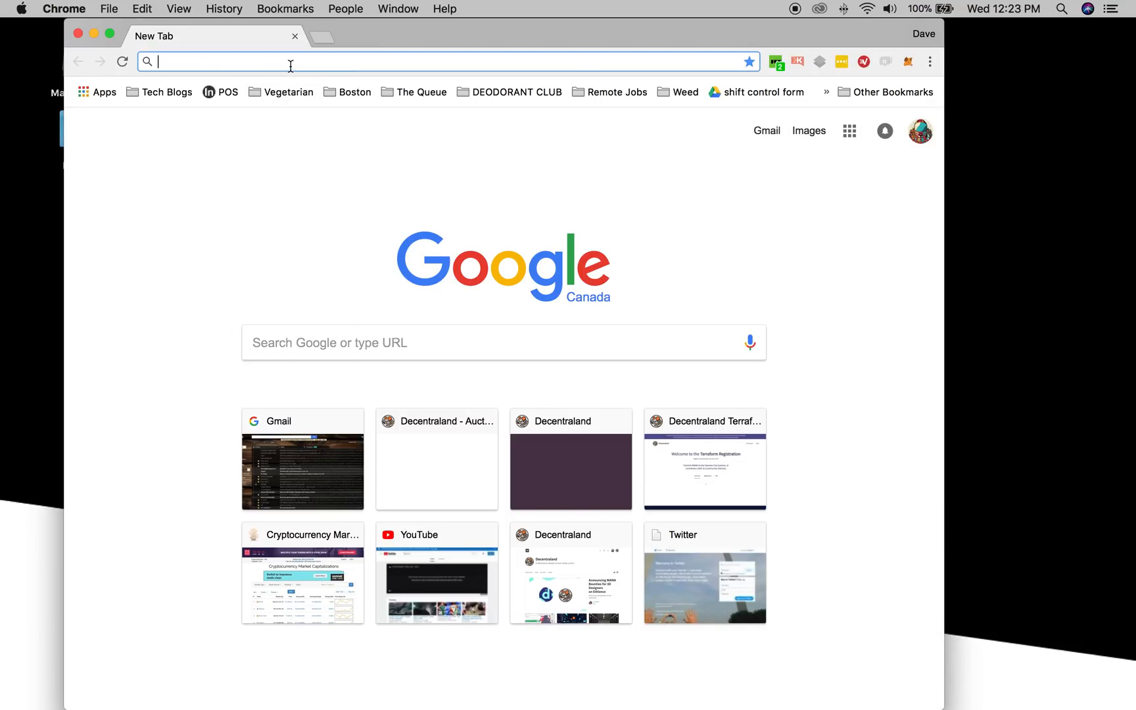
Step: Go to auction.decentraland.today in Chrome
type("auction.decentraland.today/walletError")
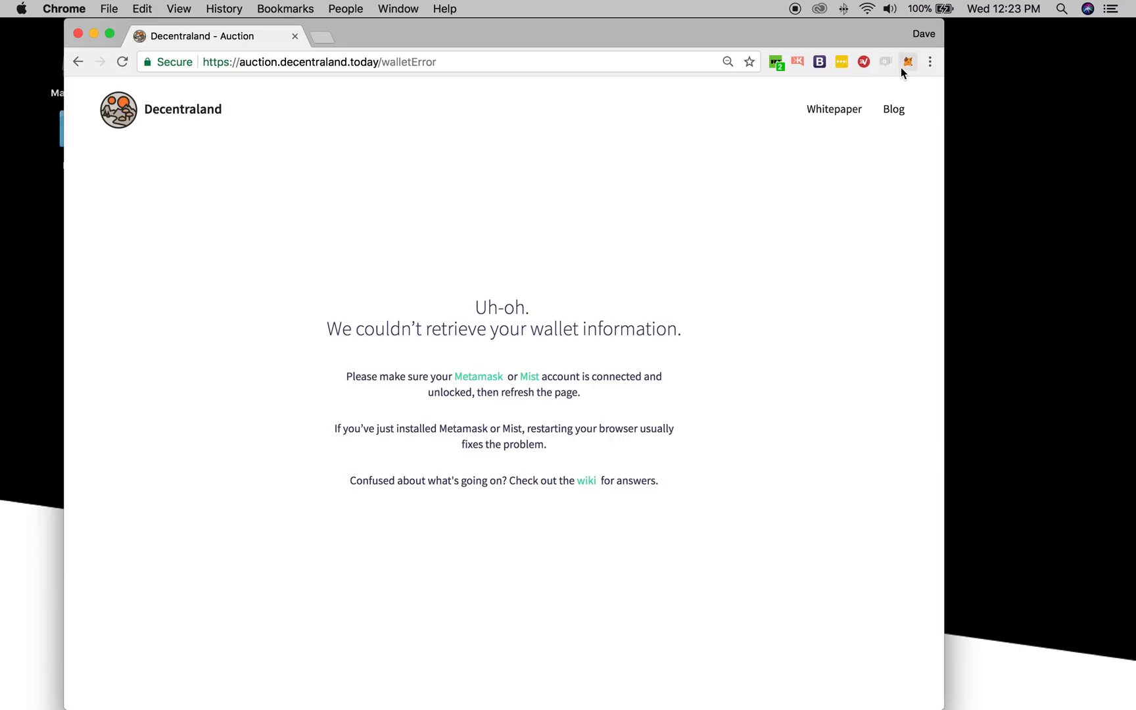
Step: Unlock MetaMask with the password and reload the auction page to show the parcel map
left_click(907, 62)
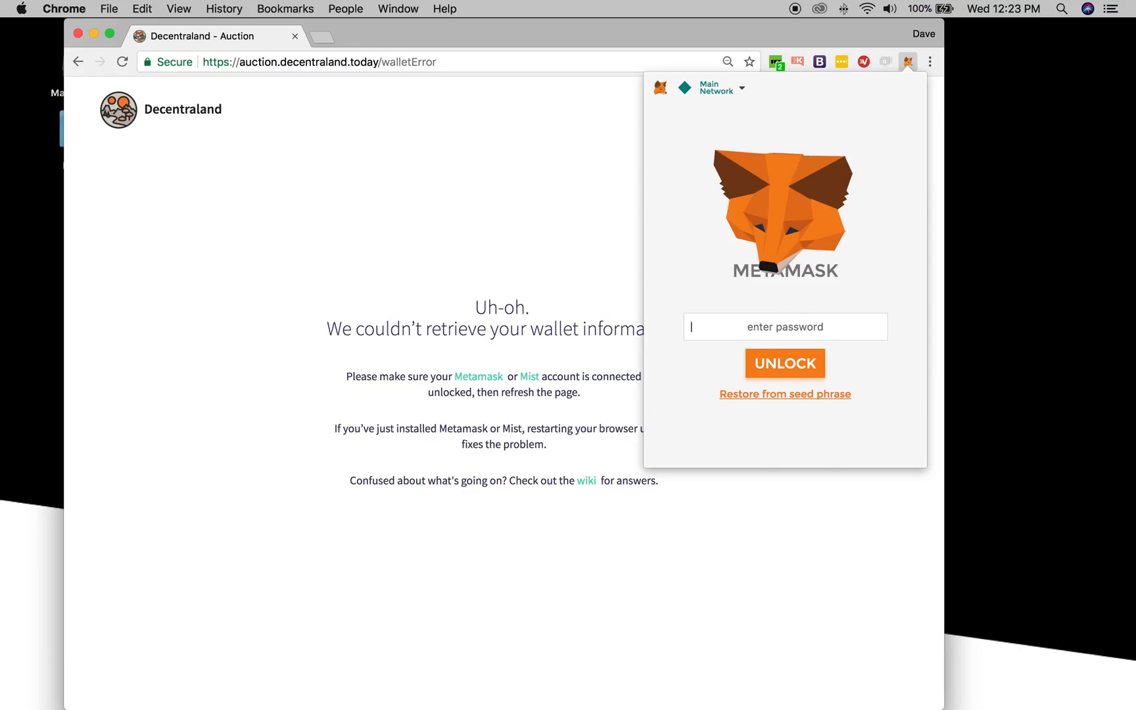
left_click(784, 363)
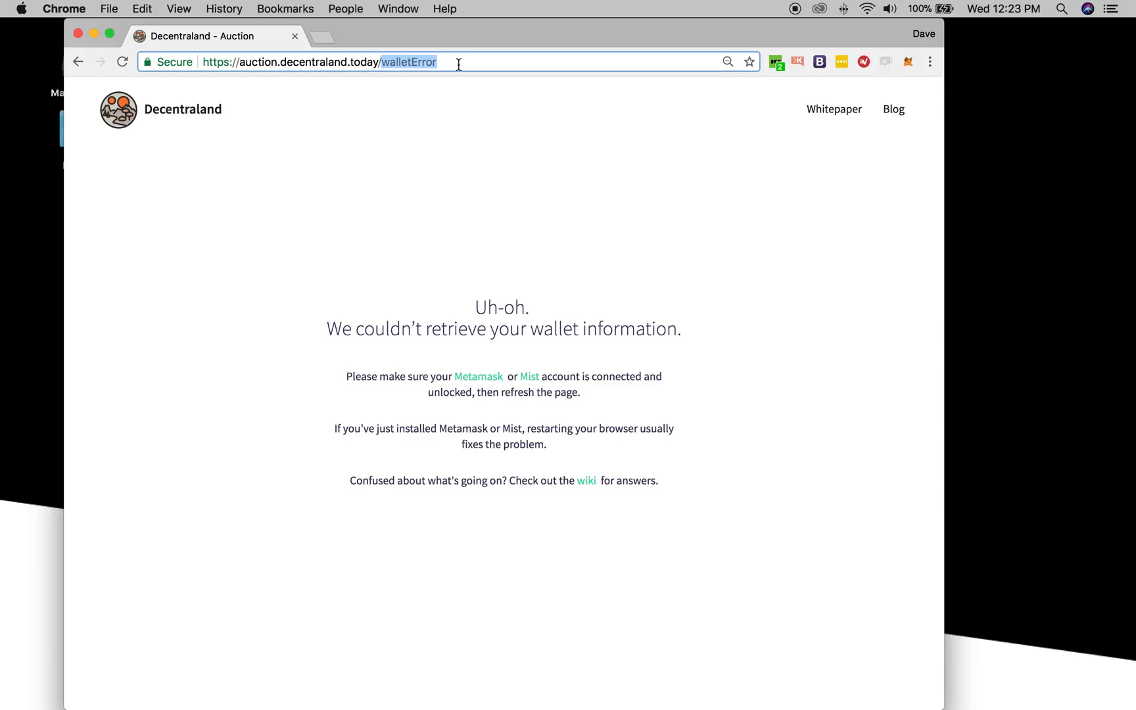
key("Enter")
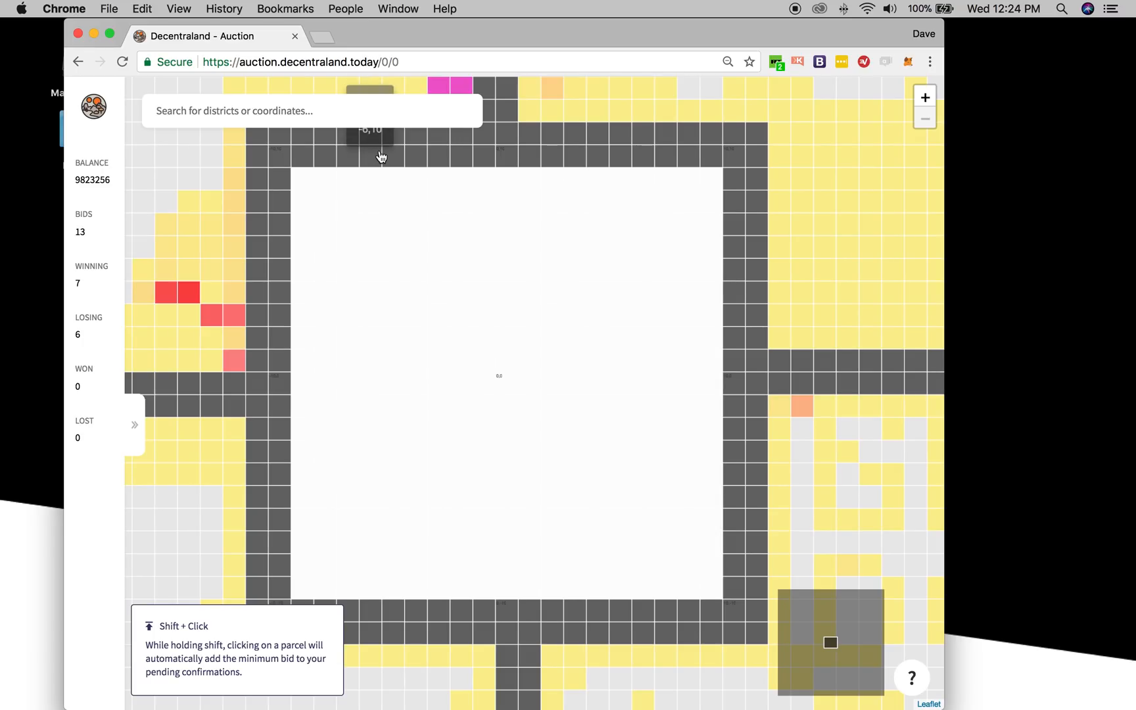
mouse_move(385, 164)
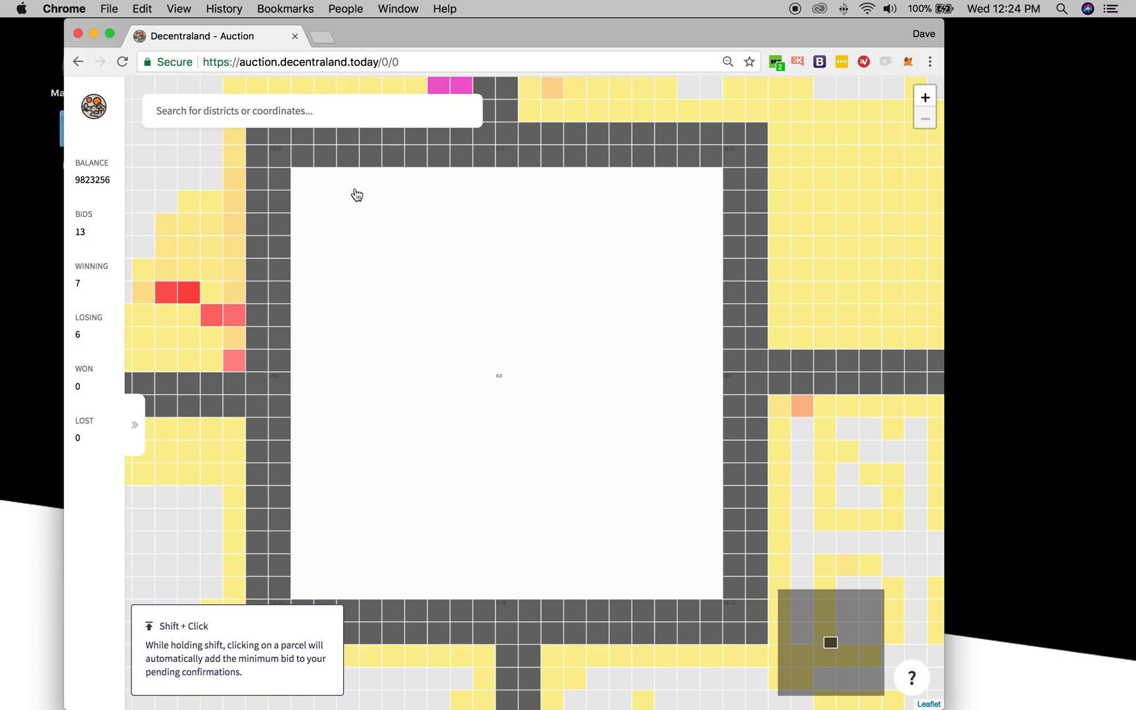
mouse_move(274, 290)
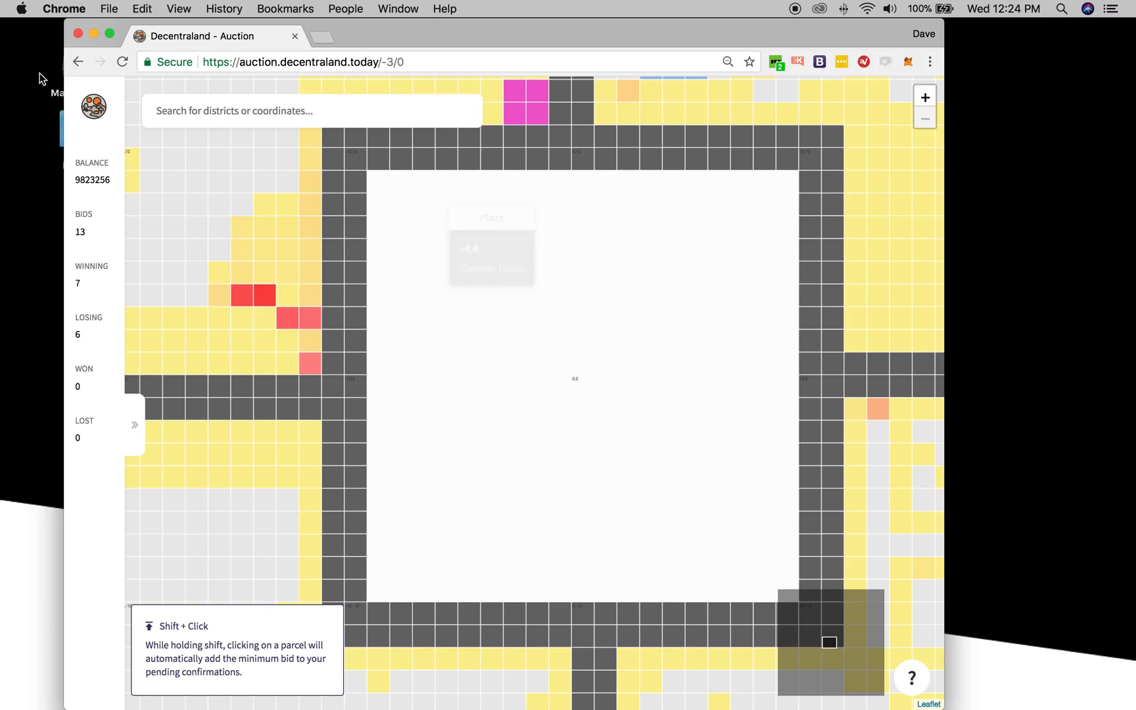
mouse_move(97, 135)
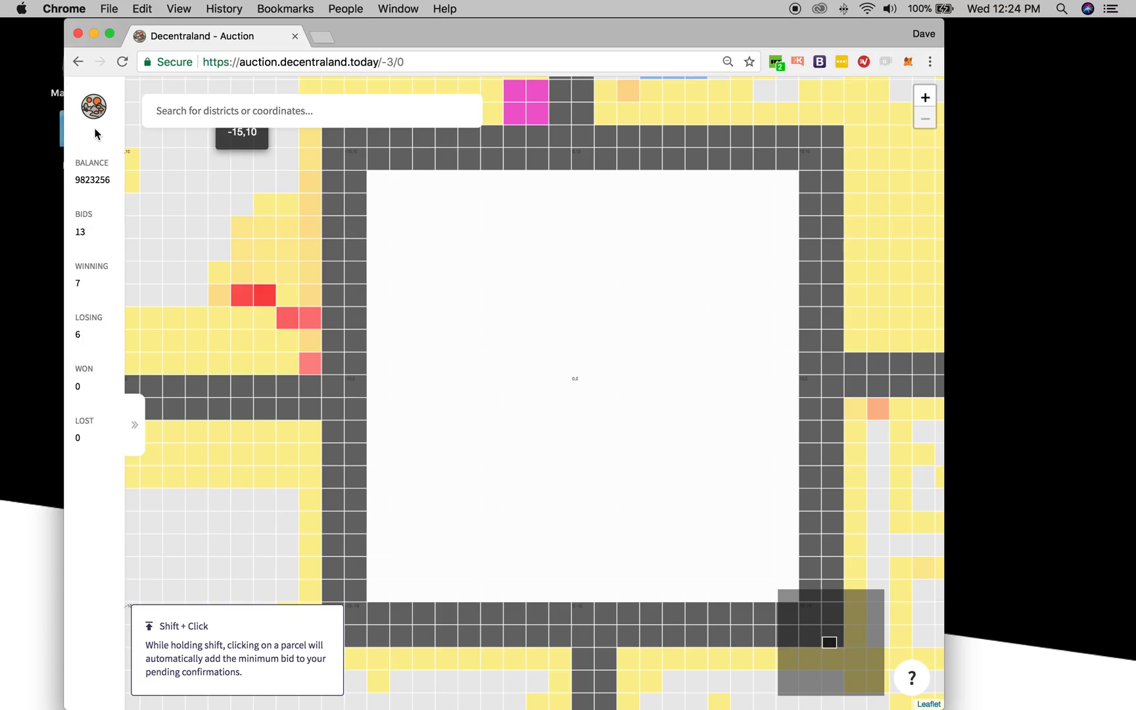
mouse_move(148, 164)
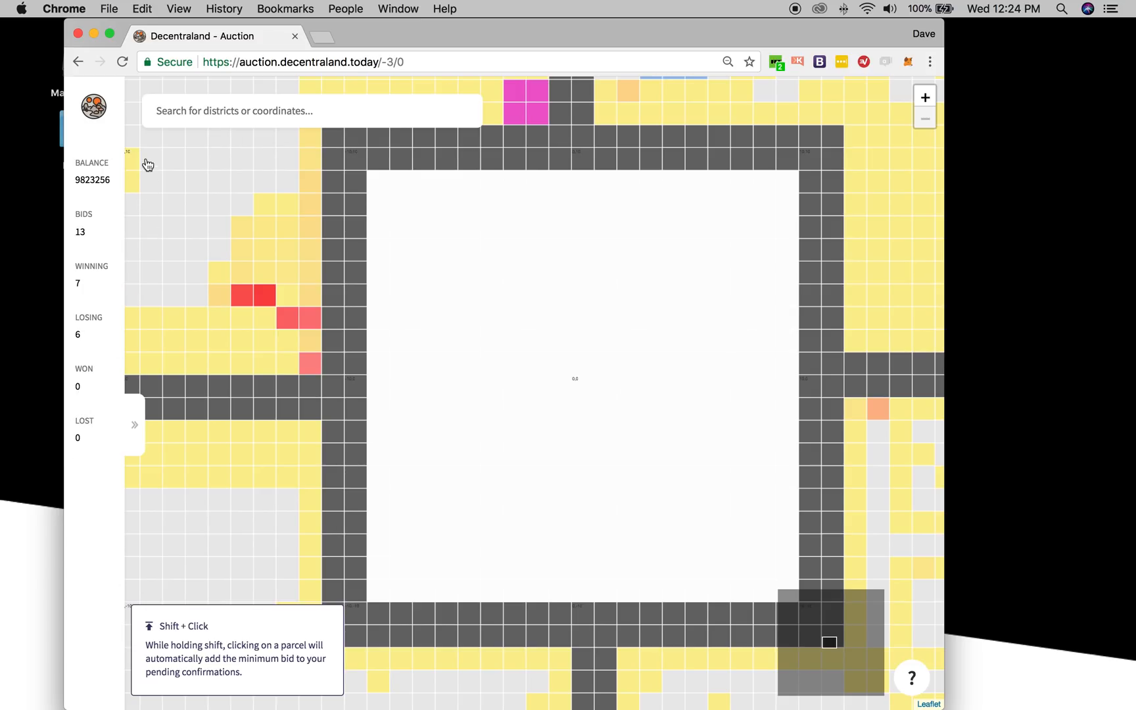
mouse_move(459, 41)
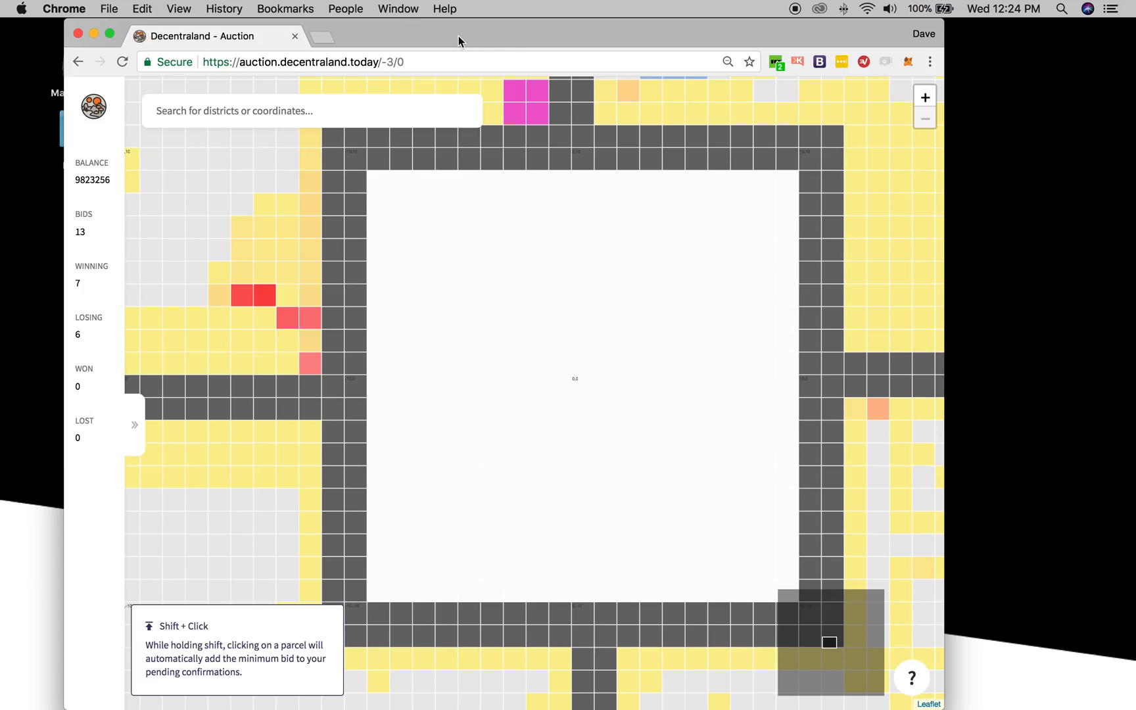